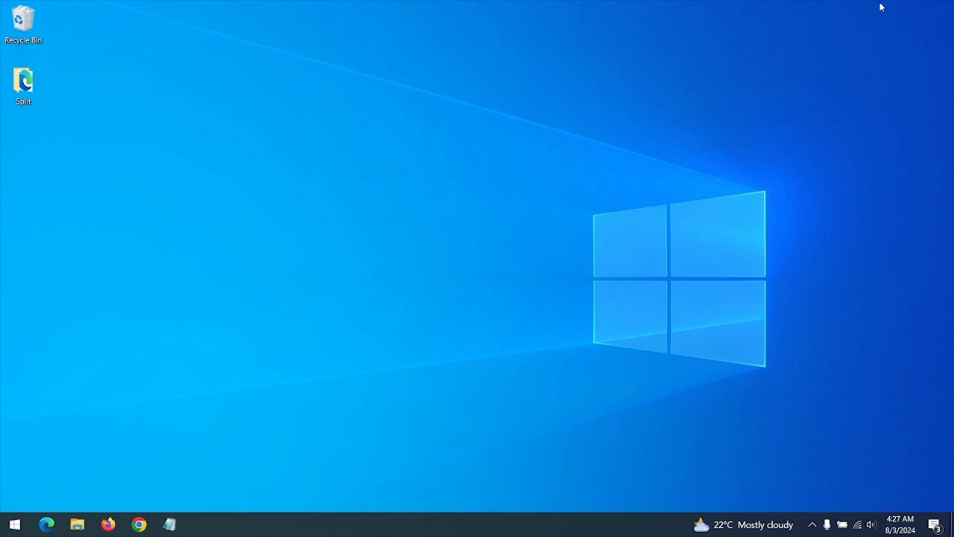
mouse_move(333, 470)
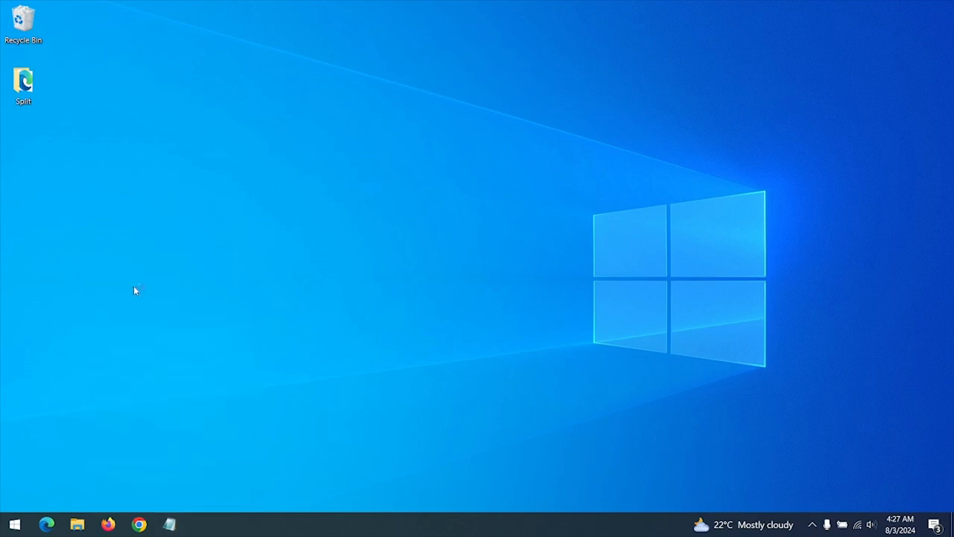
Step: Launch Google Chrome from the desktop beside the Notepad list of links
double_click(23, 86)
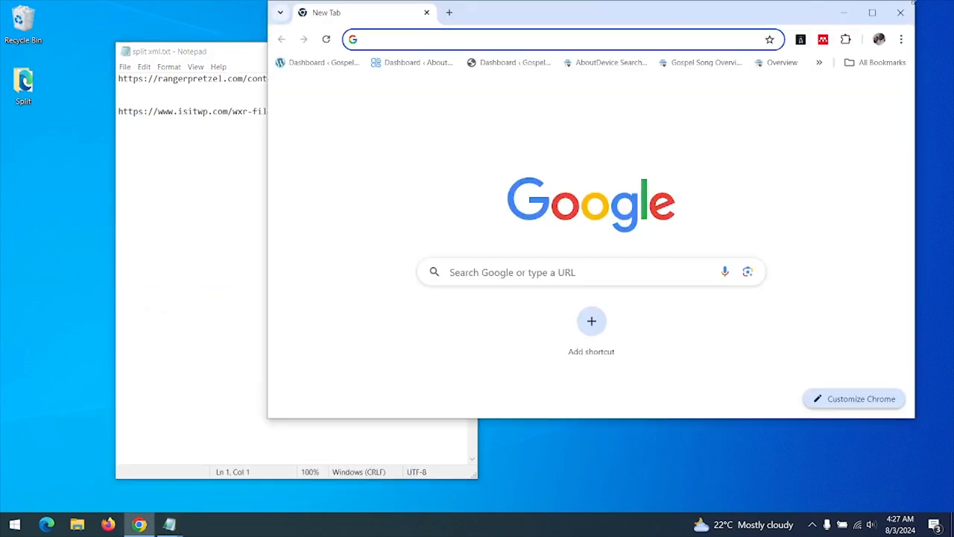
Step: Load the rangerpretzel.com WXR File Splitter v1.52 page and scroll through it
left_click(872, 13)
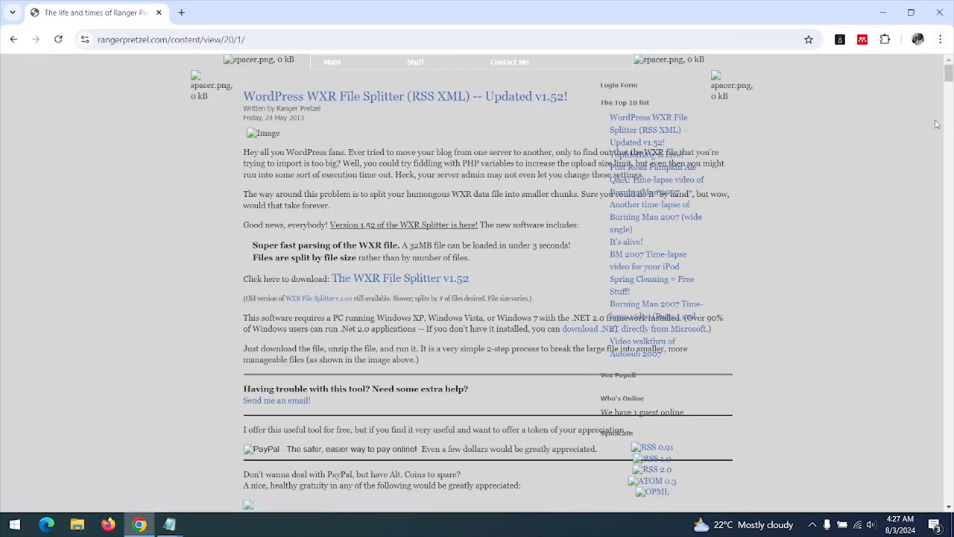
scroll("down", 3)
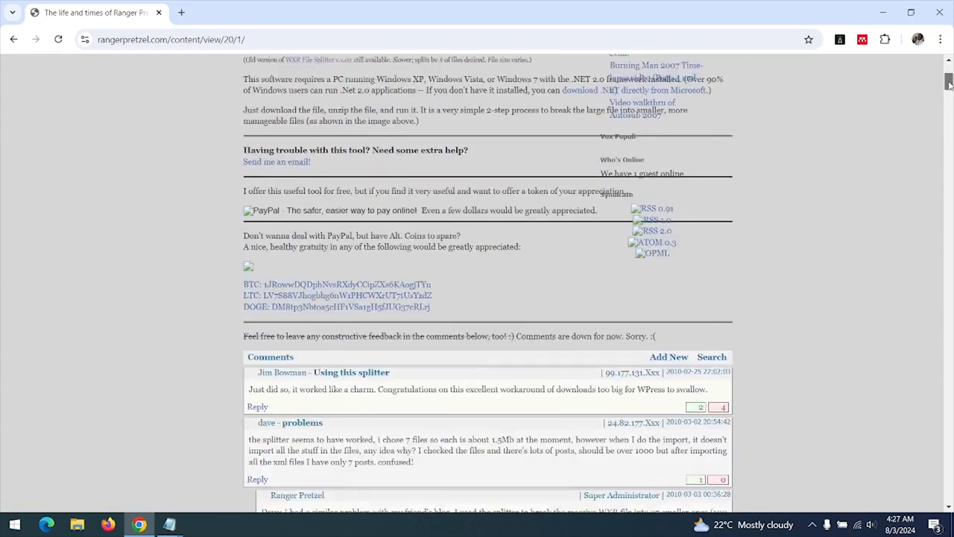
scroll("up", 3)
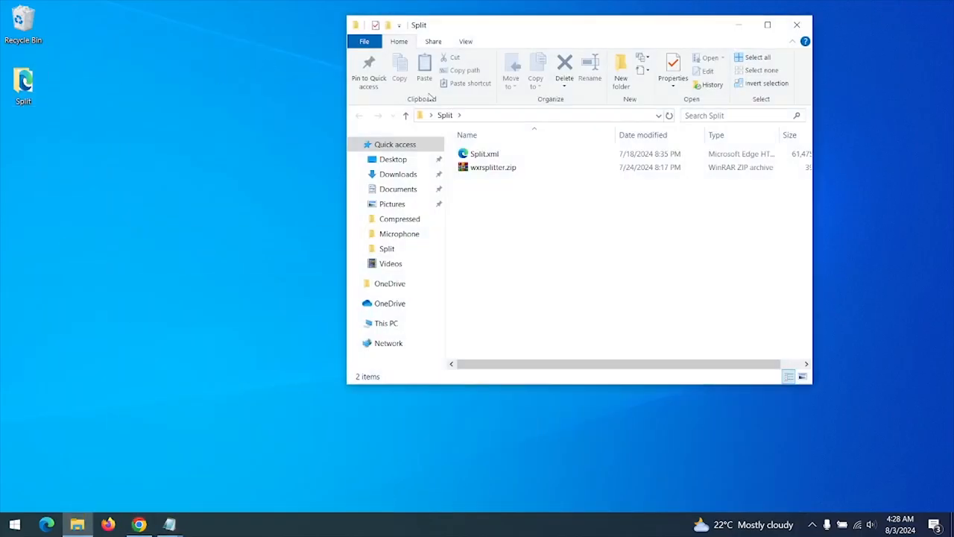
Step: Extract wxrsplitter.zip into the Split folder and run WXRsplit.exe, hiding File Explorer
right_click(492, 167)
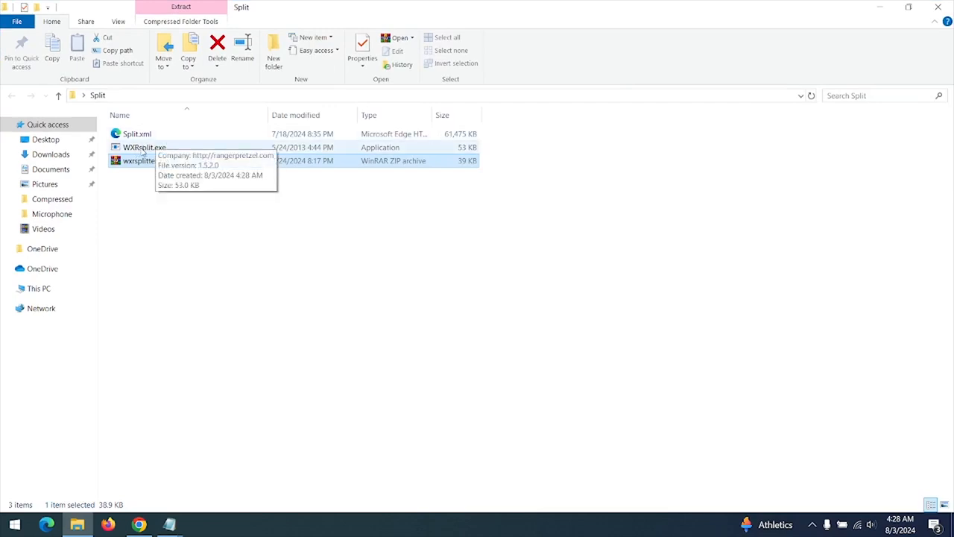
left_click(145, 146)
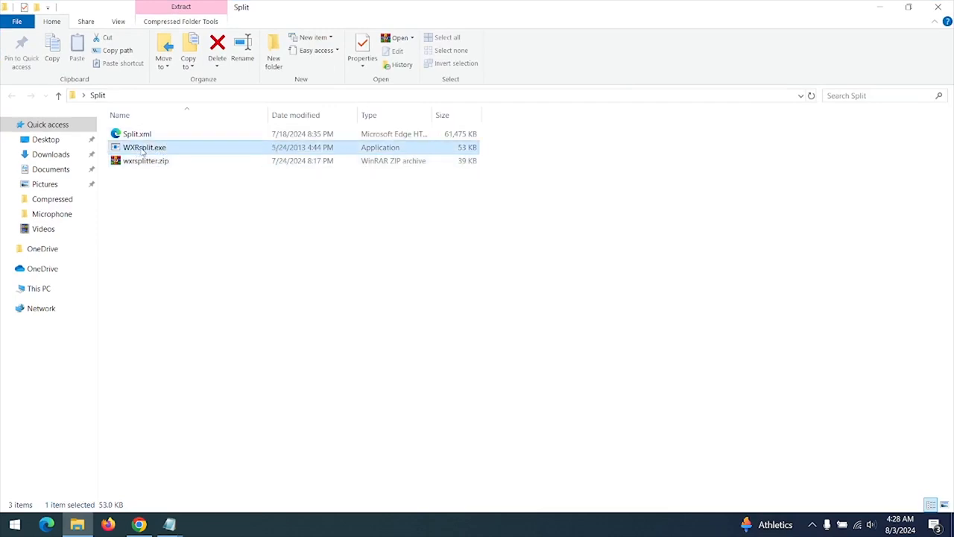
double_click(145, 147)
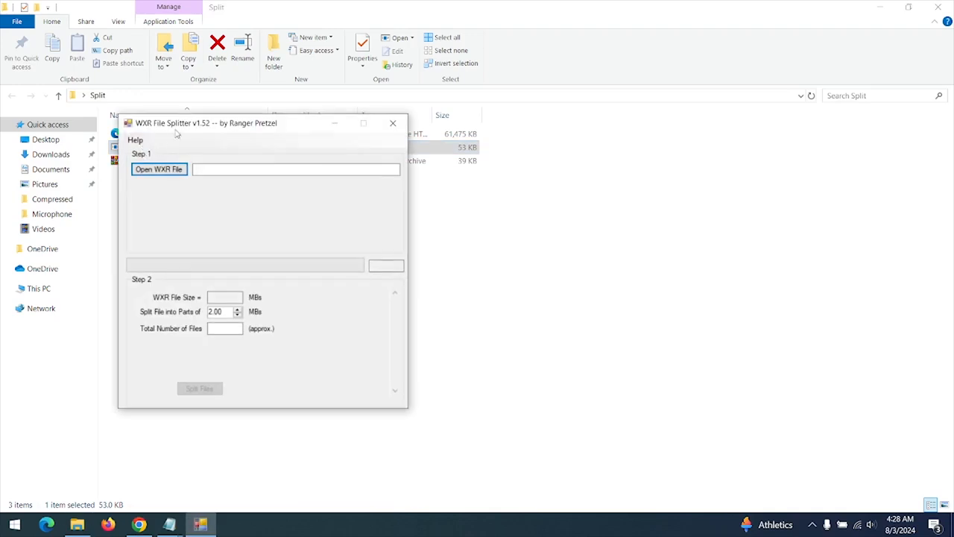
left_click(392, 123)
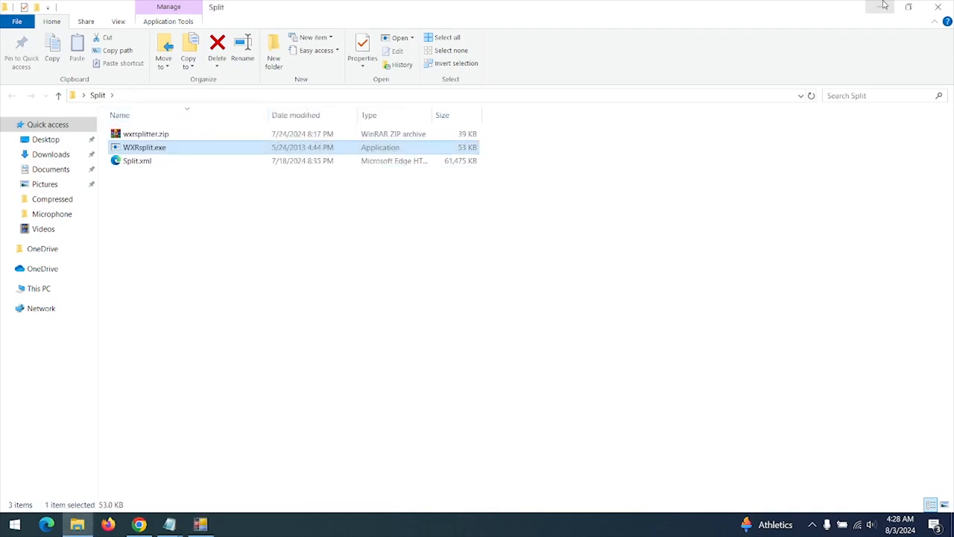
double_click(145, 147)
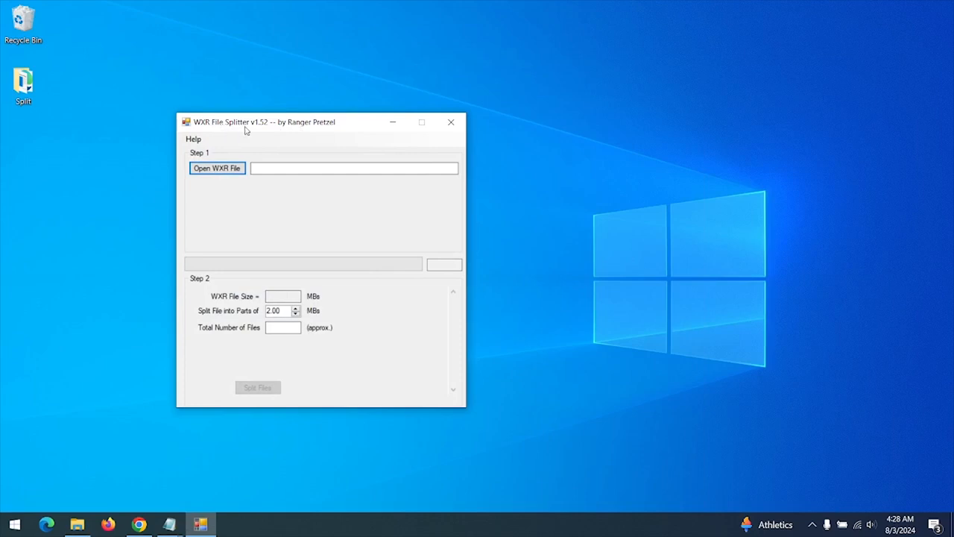
mouse_move(260, 126)
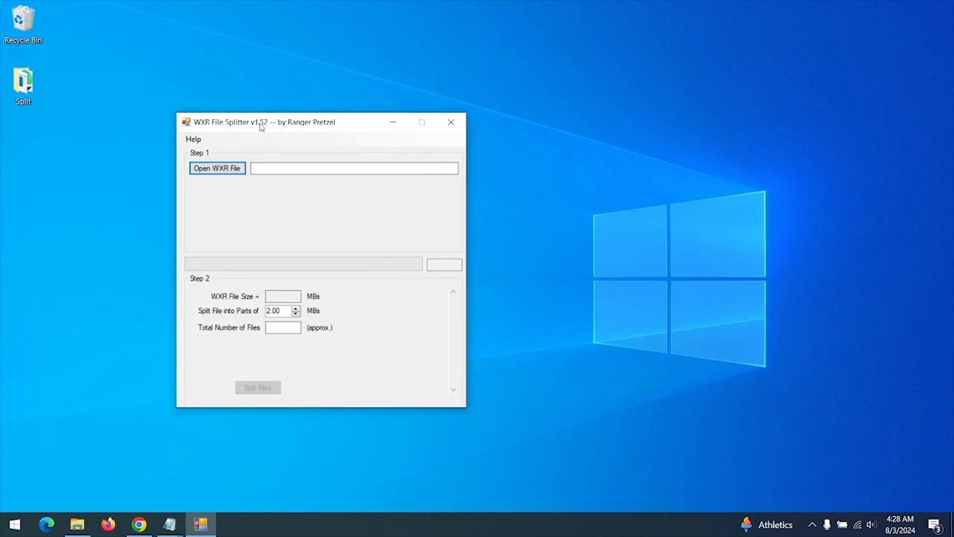
mouse_move(330, 128)
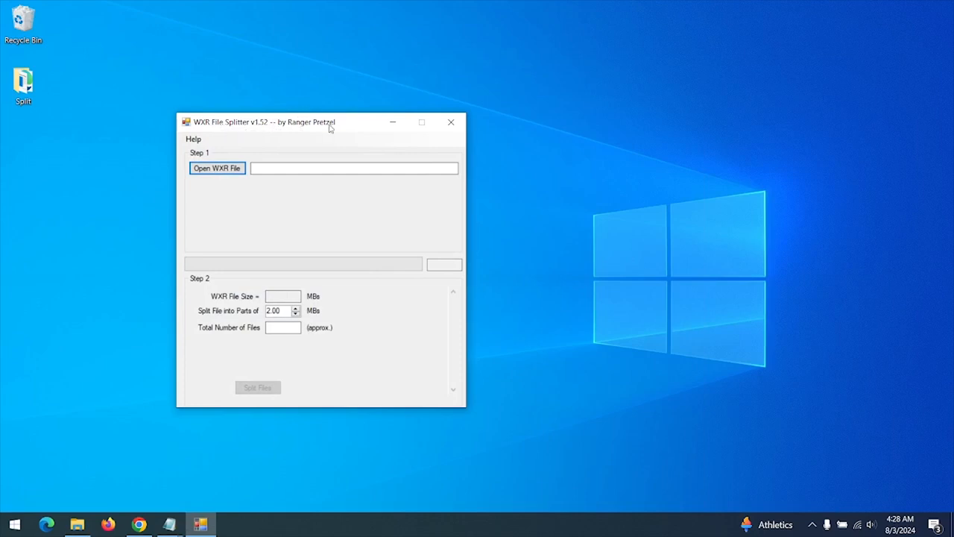
mouse_move(339, 125)
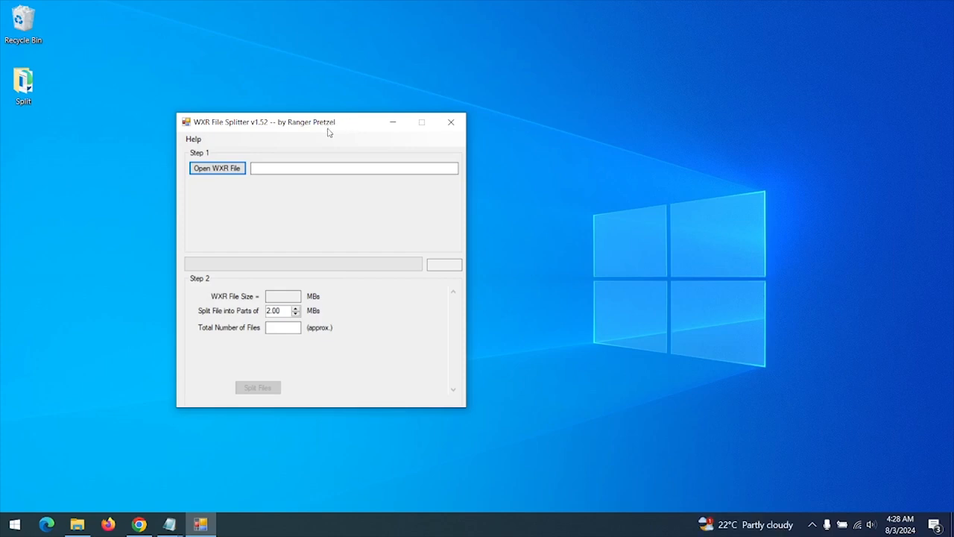
Step: Load Split.xml from the Split folder into the splitter
left_click(217, 167)
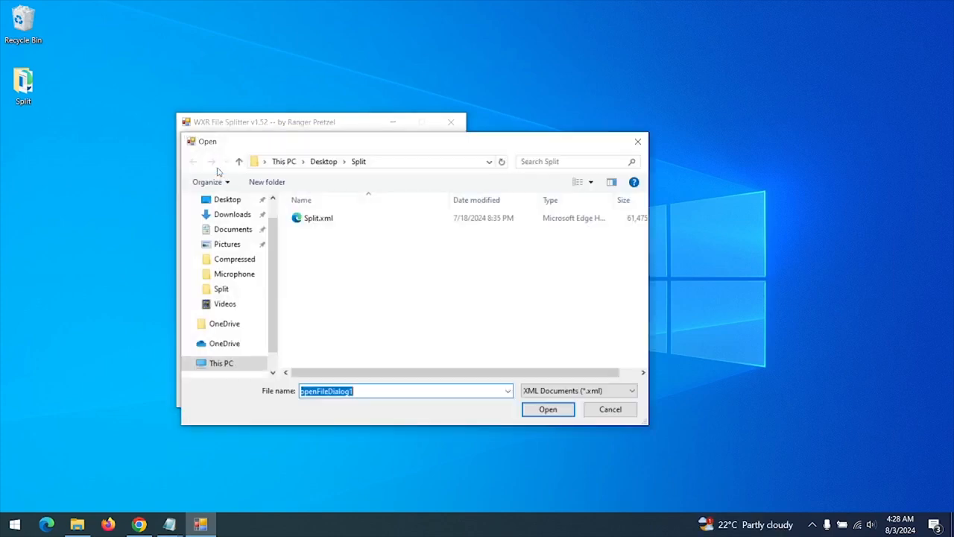
left_click(318, 218)
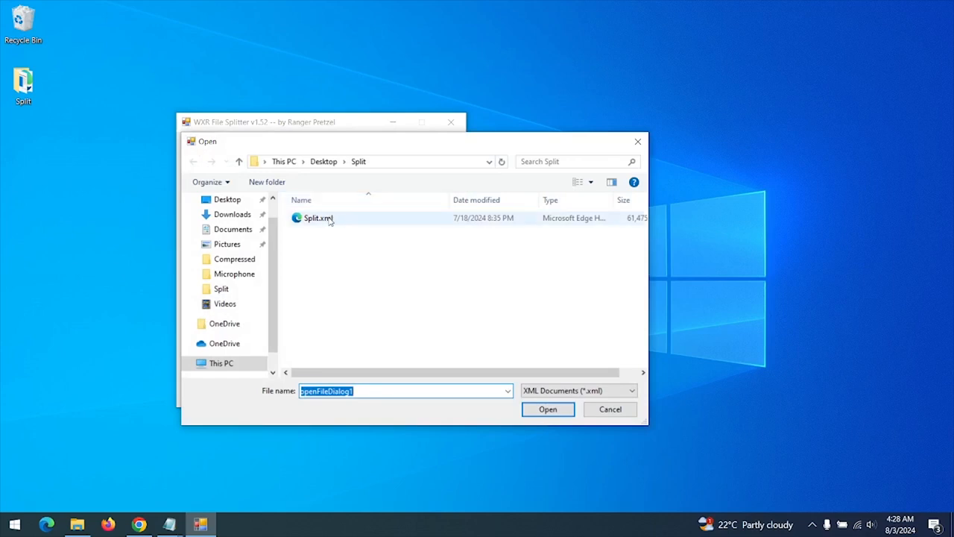
left_click(547, 408)
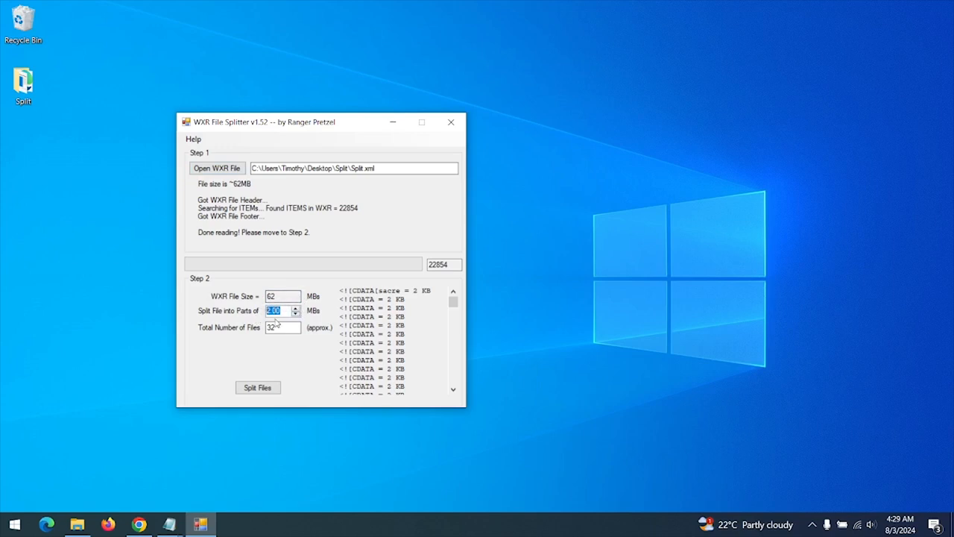
Step: Set the part size to 10 MB, updating the estimate to 7 files, and split
type("10")
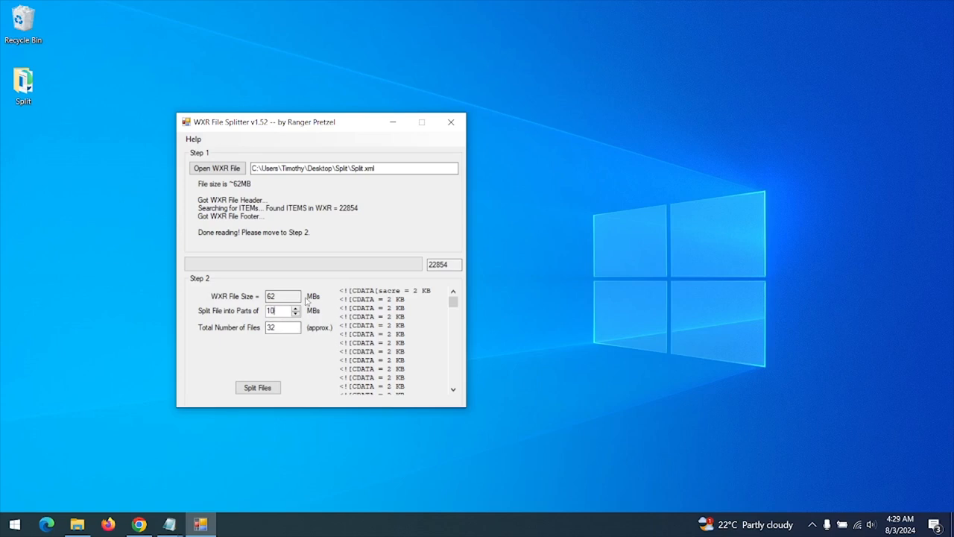
left_click(295, 313)
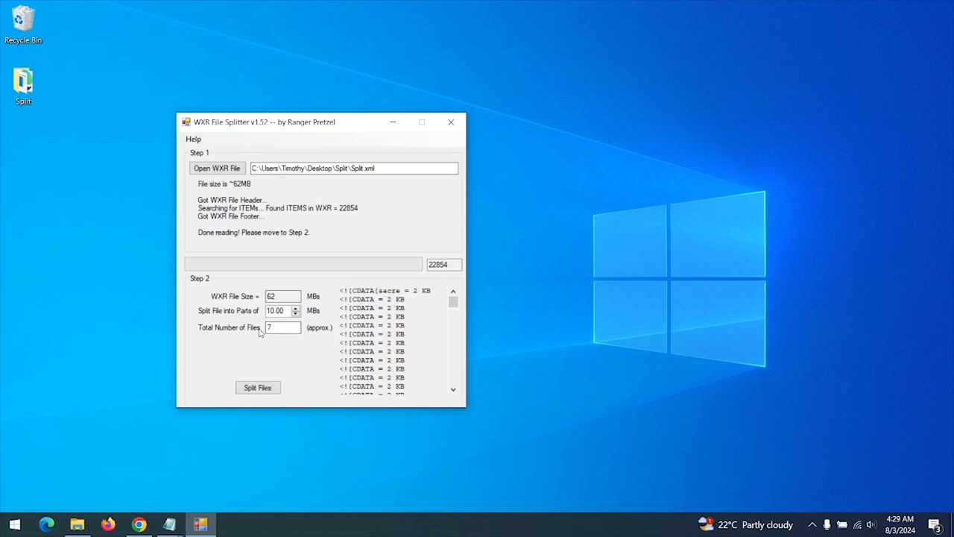
mouse_move(258, 325)
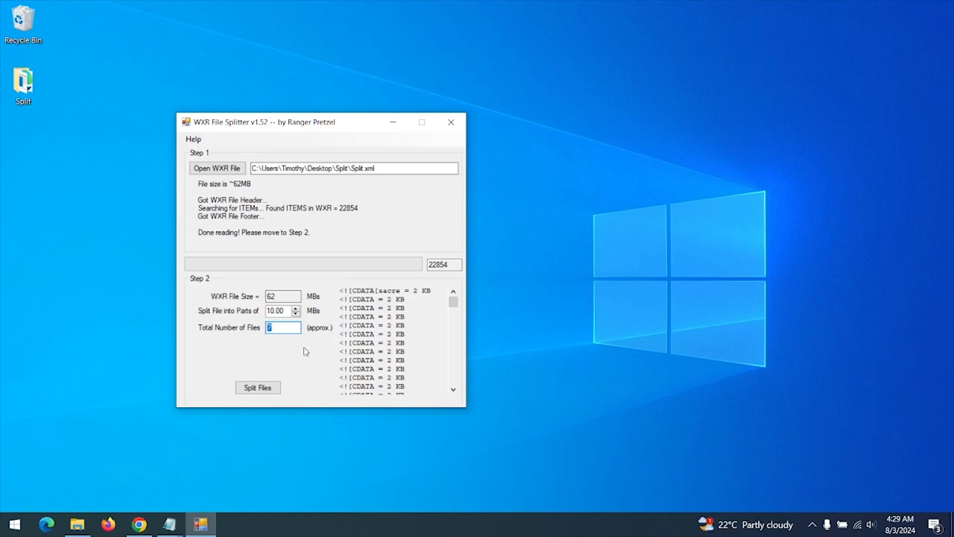
mouse_move(289, 348)
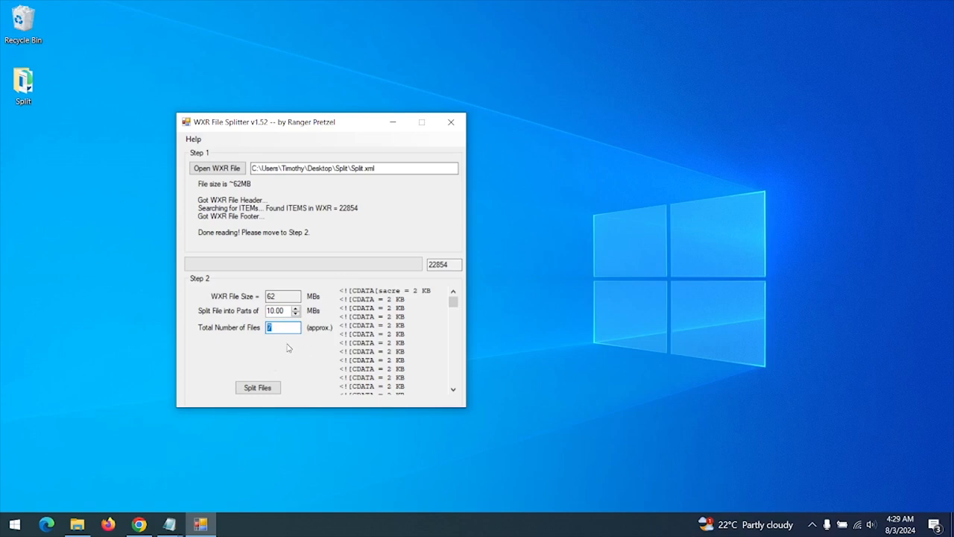
left_click(257, 387)
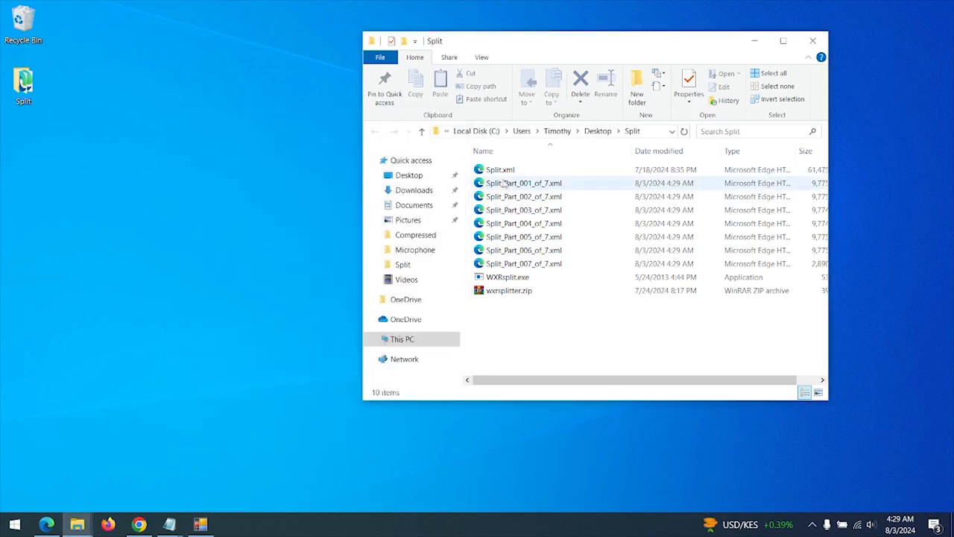
Step: Select Split_Part_001_of_7.xml through Split_Part_007_of_7.xml to see their ~60 MB total
left_click(523, 183)
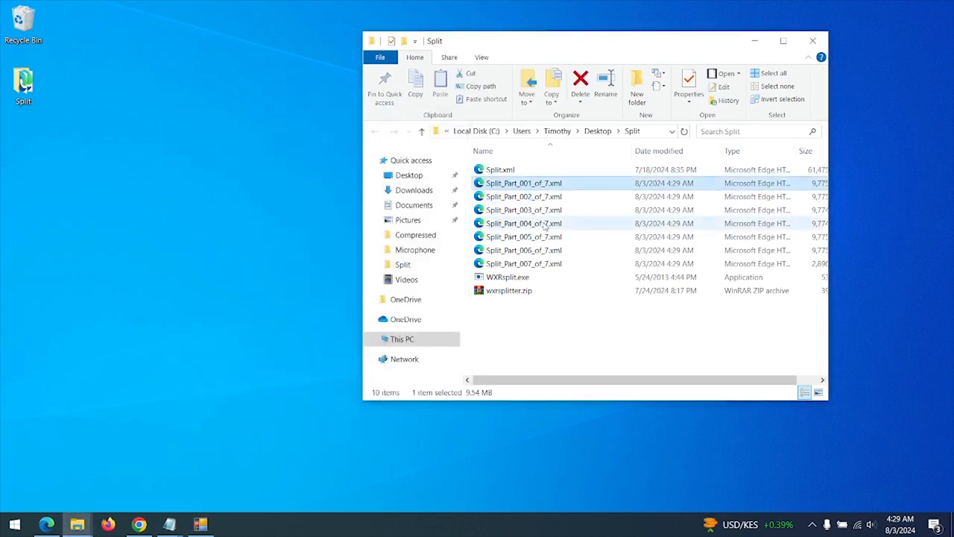
left_click(524, 263)
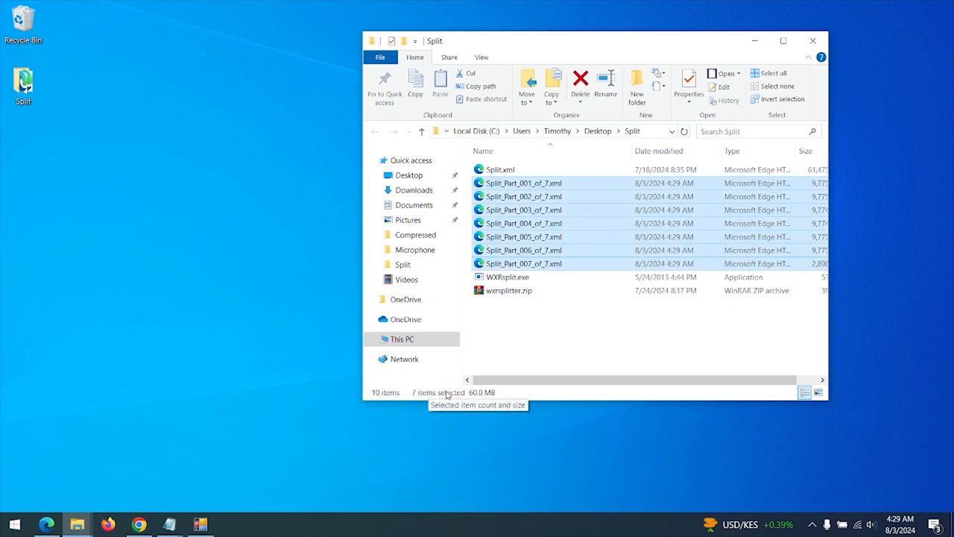
mouse_move(444, 392)
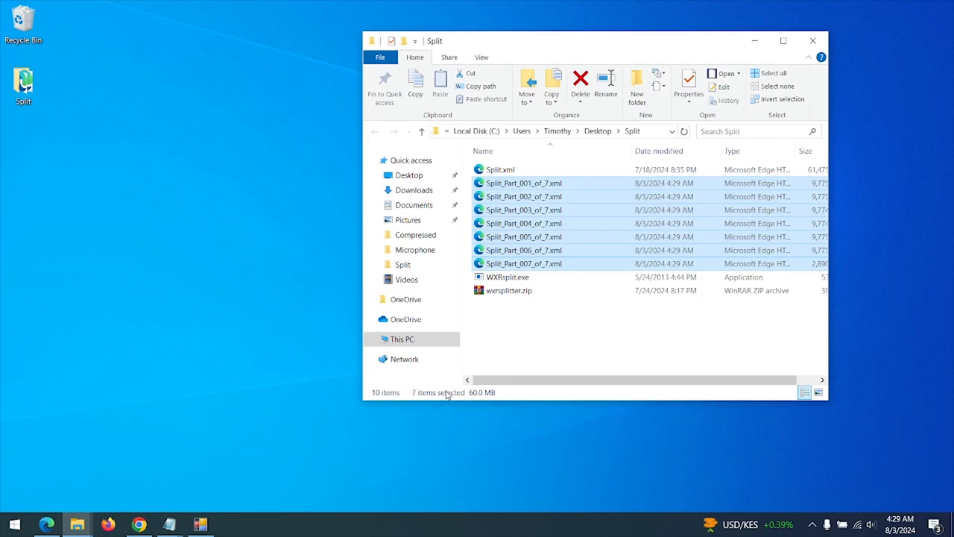